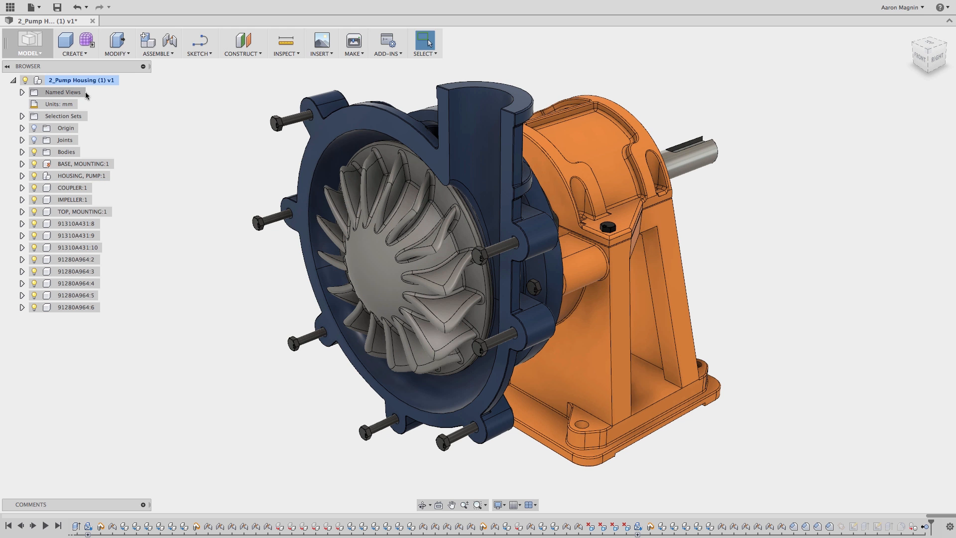
Show all components of the pump housing assembly from the root's options
right_click(80, 80)
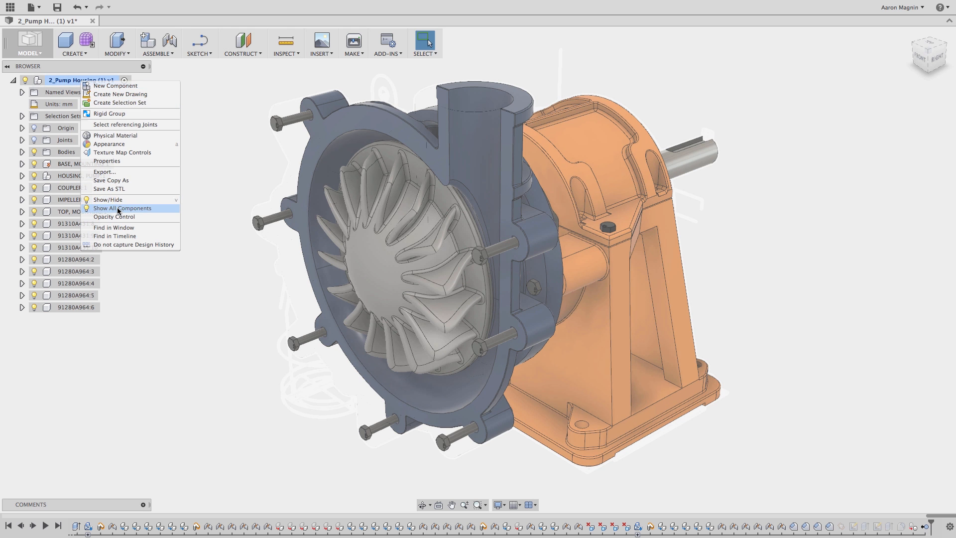
click(122, 208)
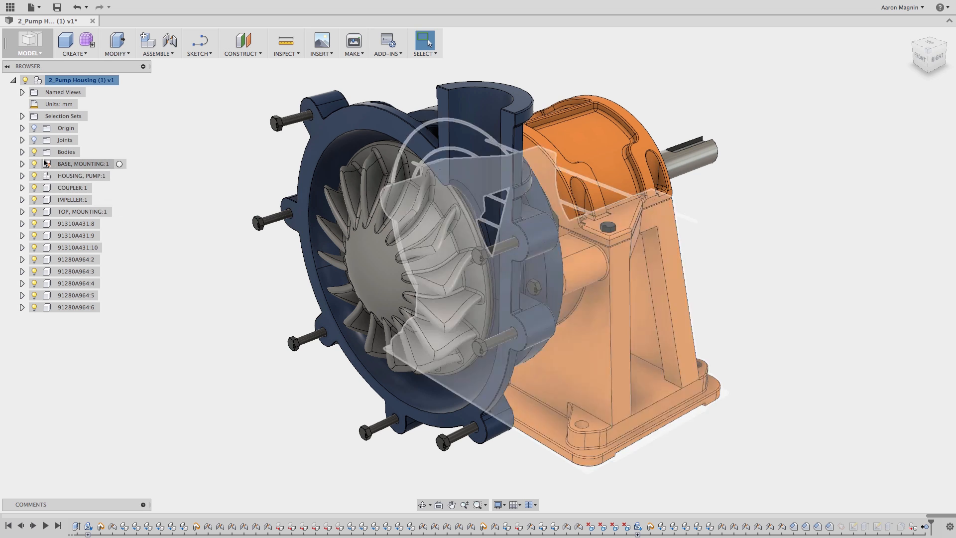
click(118, 164)
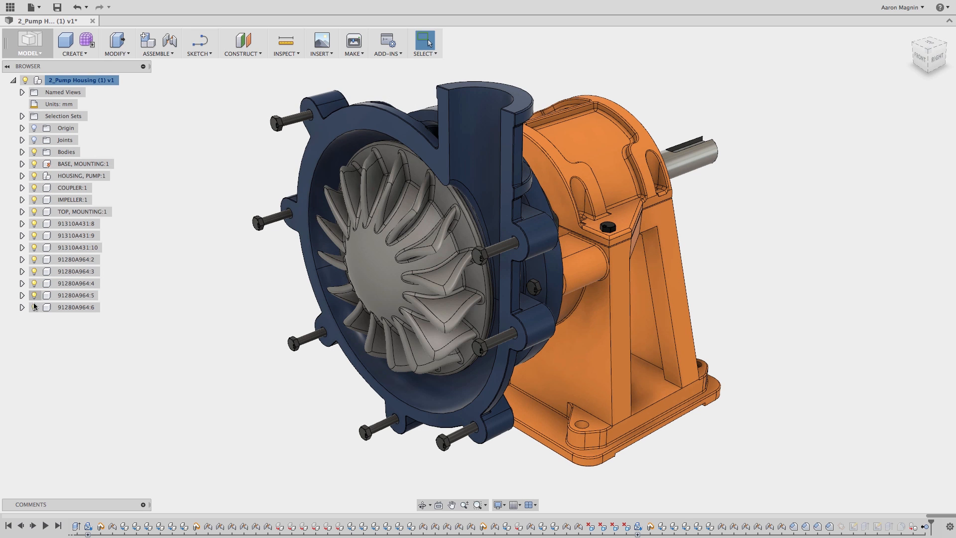
click(34, 295)
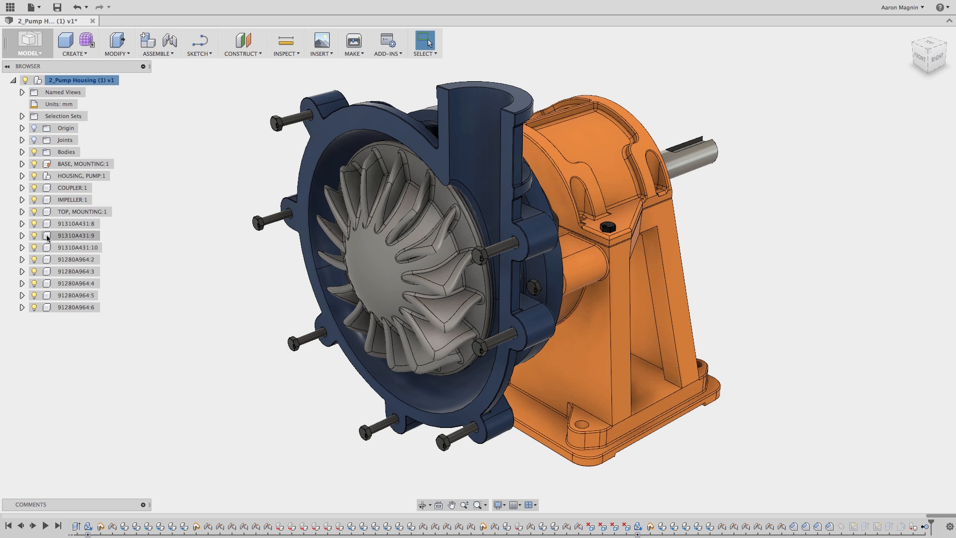
Expand the root Bodies folder and BASE, MOUNTING:1, then select HOUSING, PUMP:1
click(22, 152)
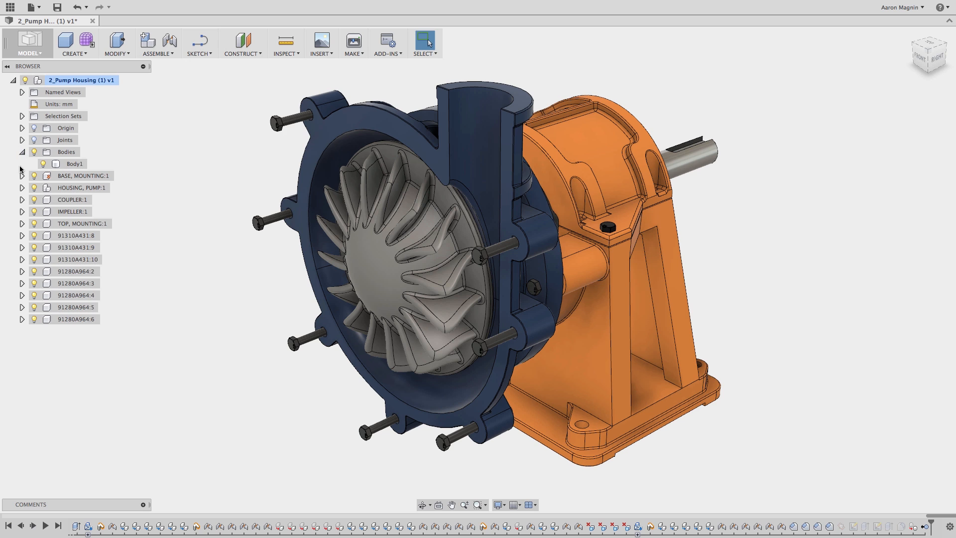
click(21, 175)
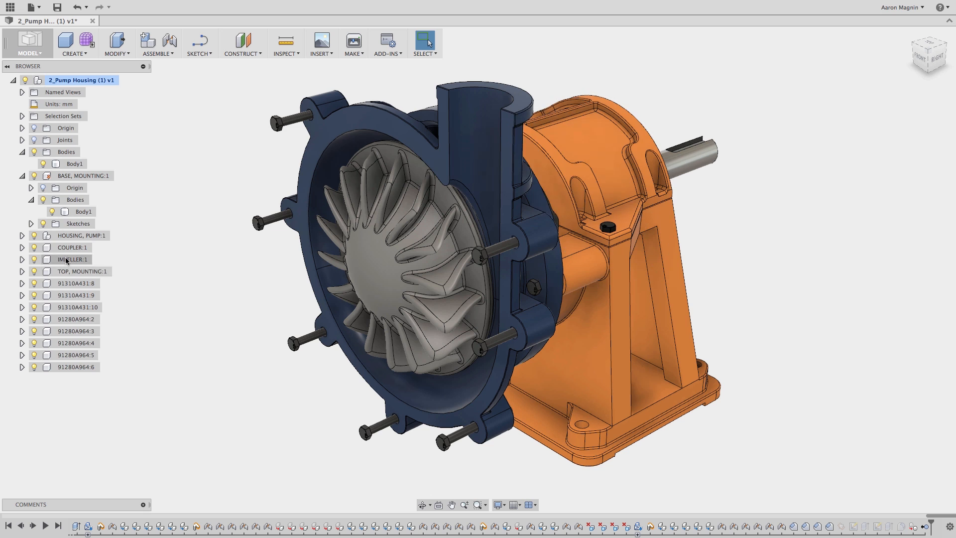
click(81, 235)
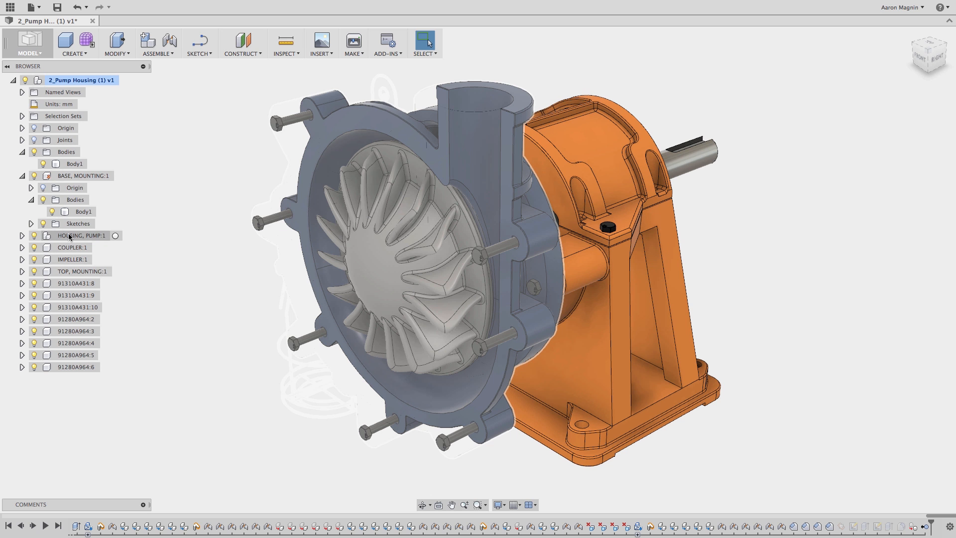
click(80, 235)
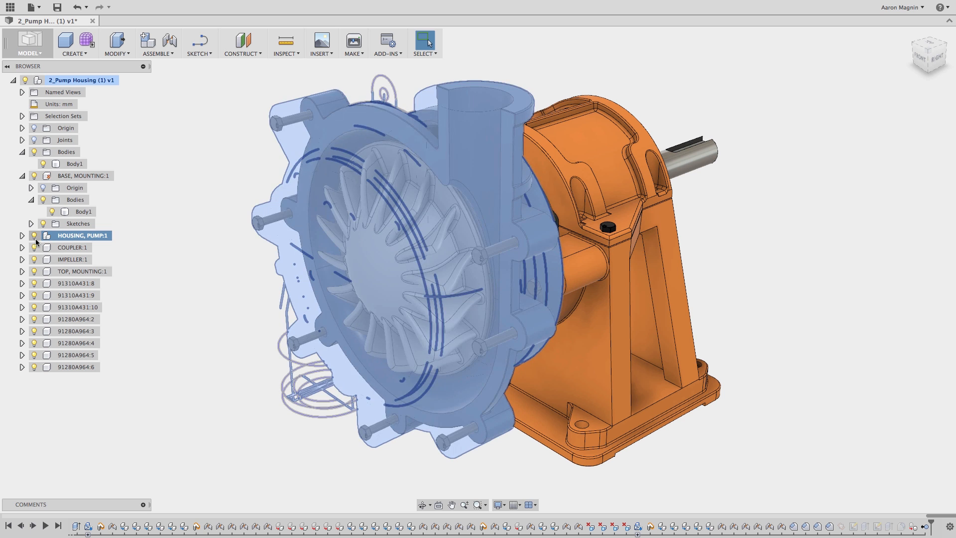
Make Body1 under HOUSING, FRONT:1 visible again so the front cover encloses the impeller
click(22, 235)
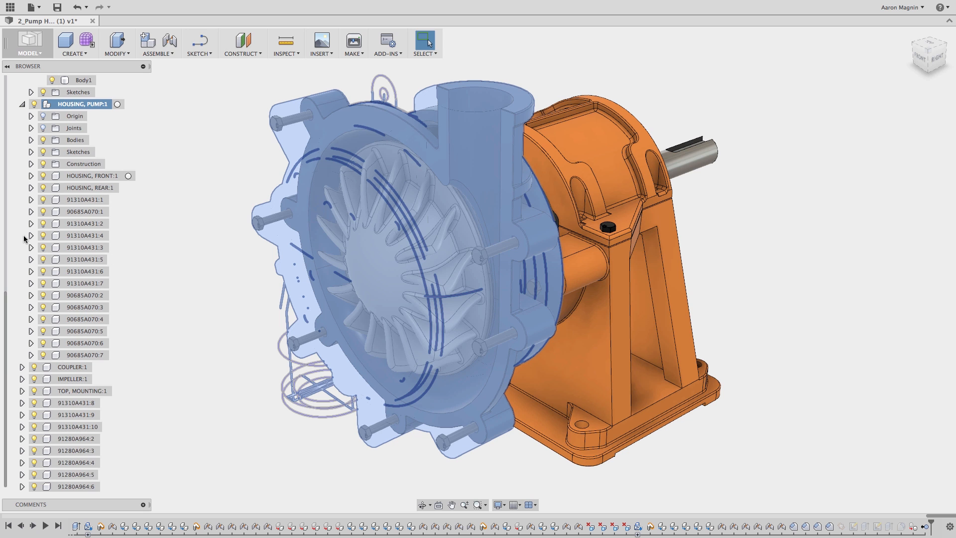
click(31, 176)
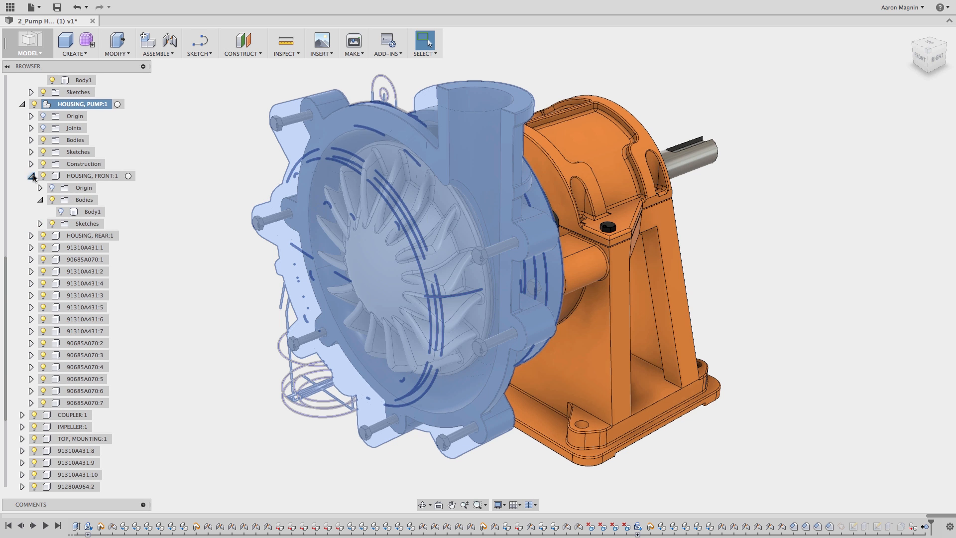
click(60, 211)
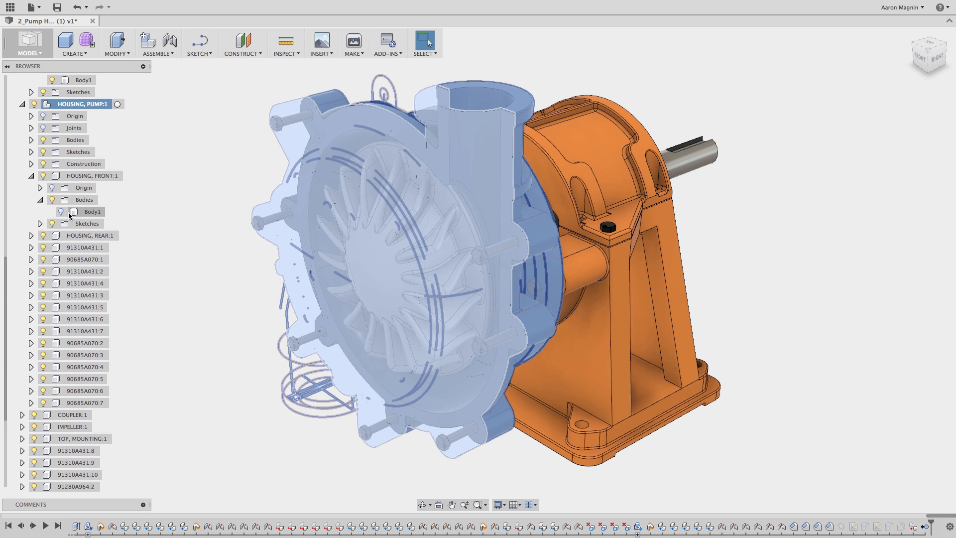
click(91, 211)
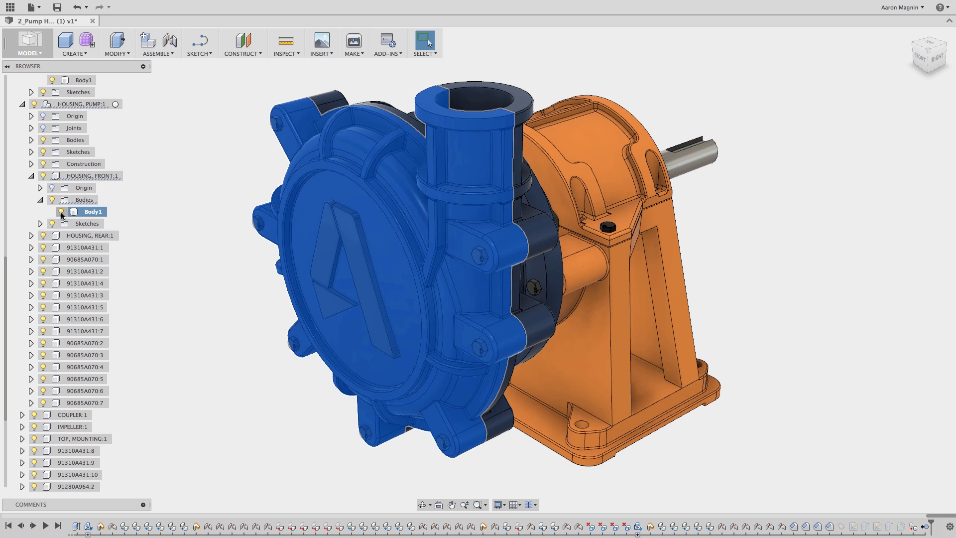
click(162, 210)
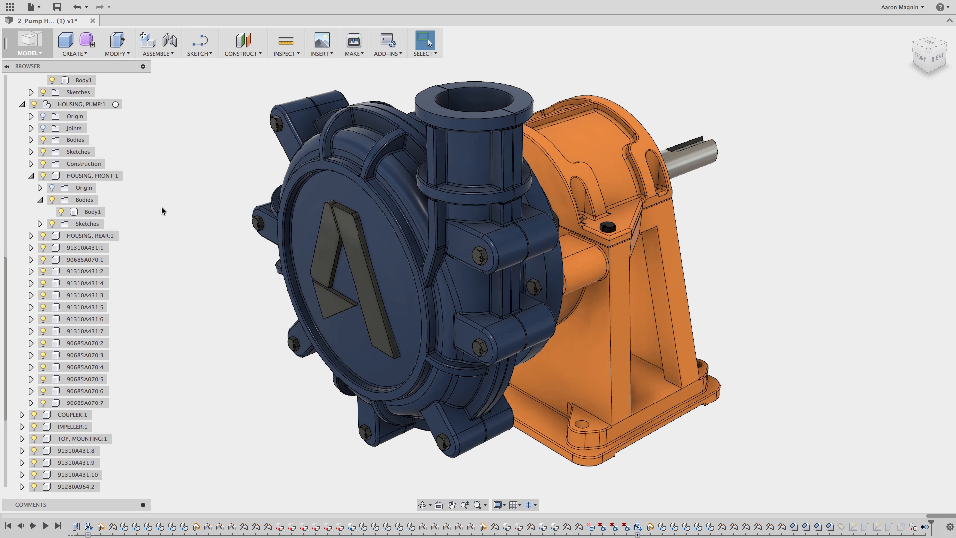
mouse_move(63, 142)
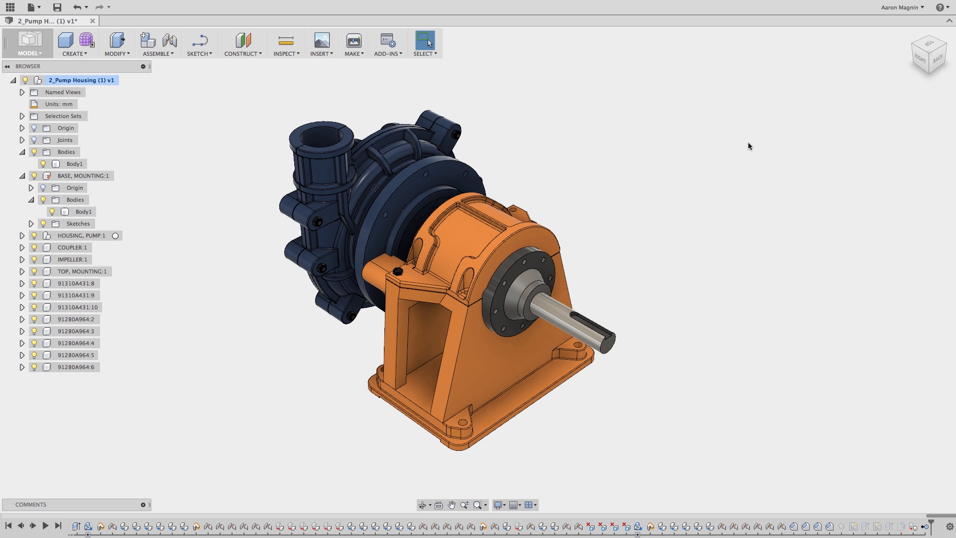
Select BASE, MOUNTING:1 and then just its Body1 in the Browser
click(83, 211)
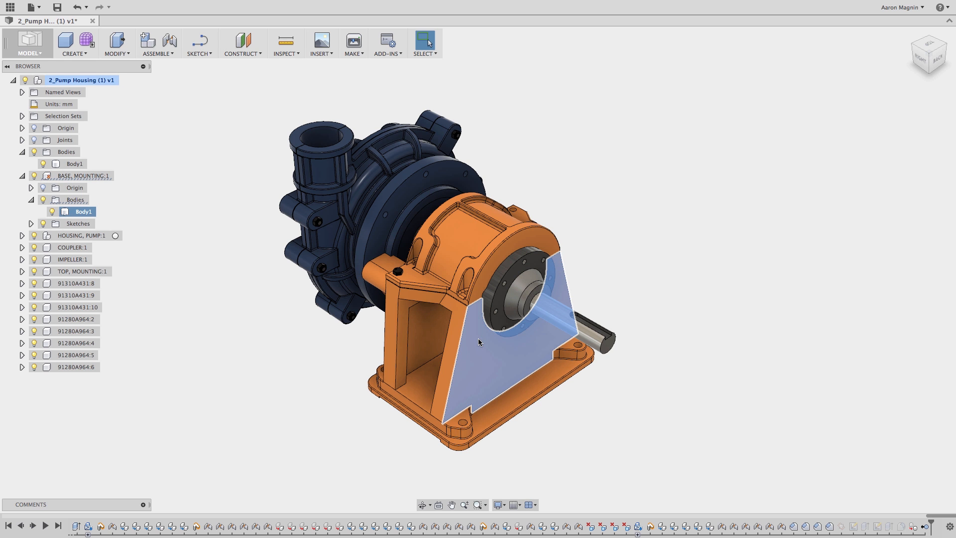
click(84, 175)
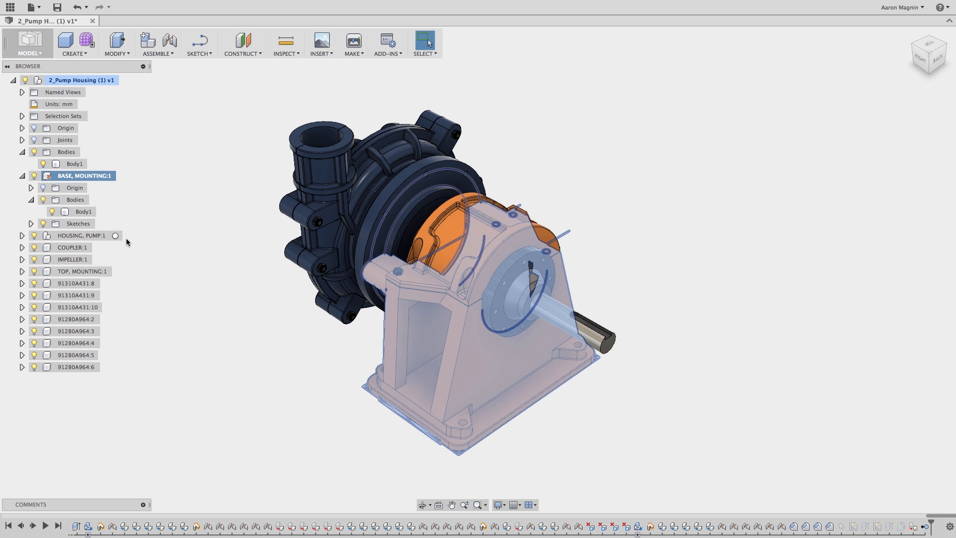
click(84, 211)
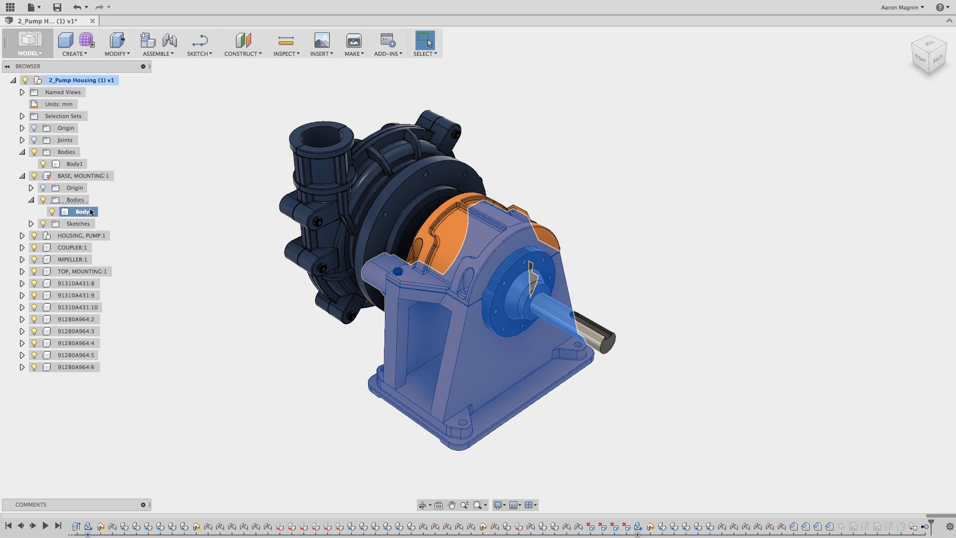
click(135, 221)
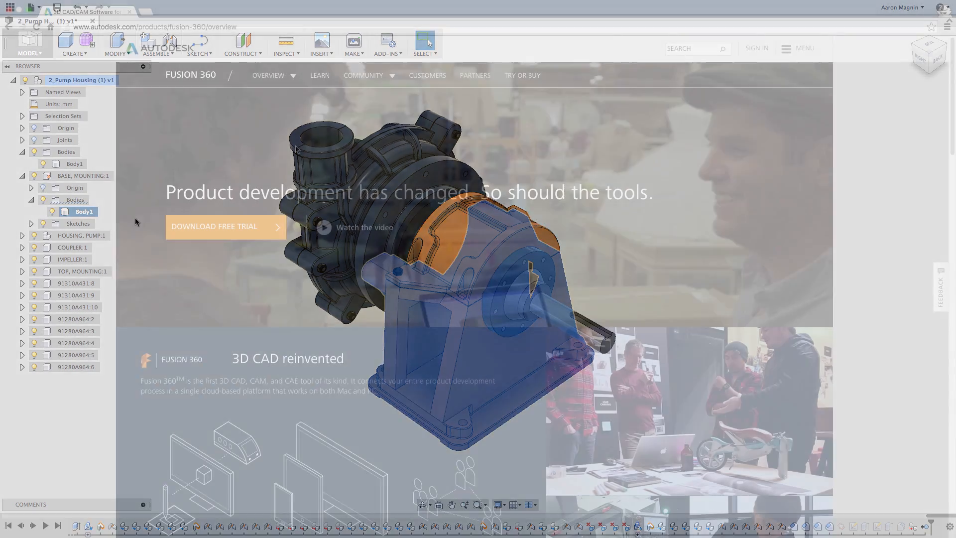
Go to Community > IdeaStation and search it for "hidden bodies"
click(363, 75)
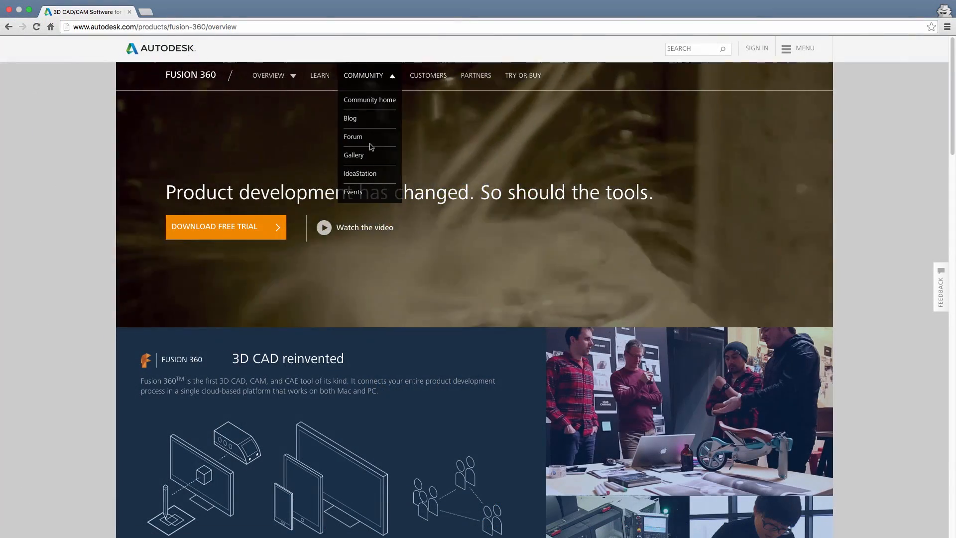
click(359, 174)
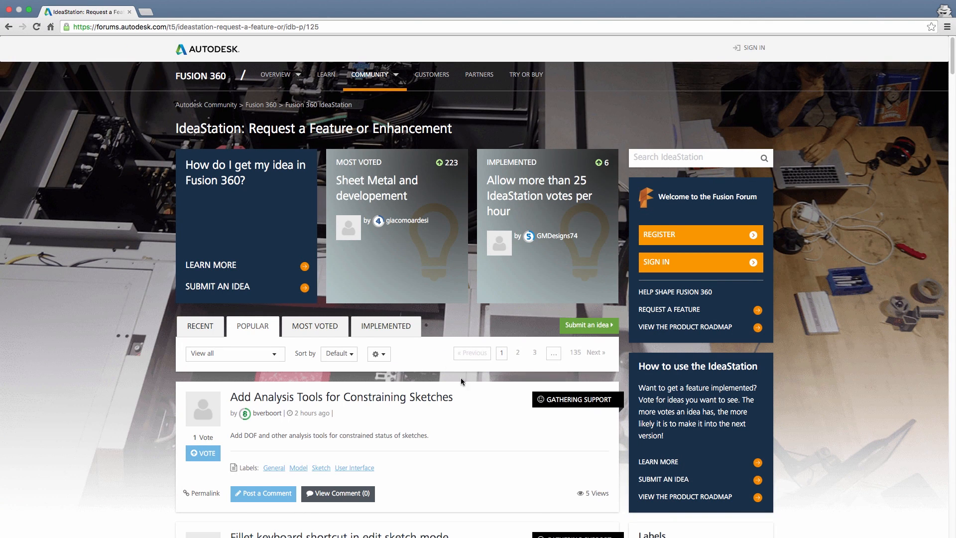
scroll(down, 3)
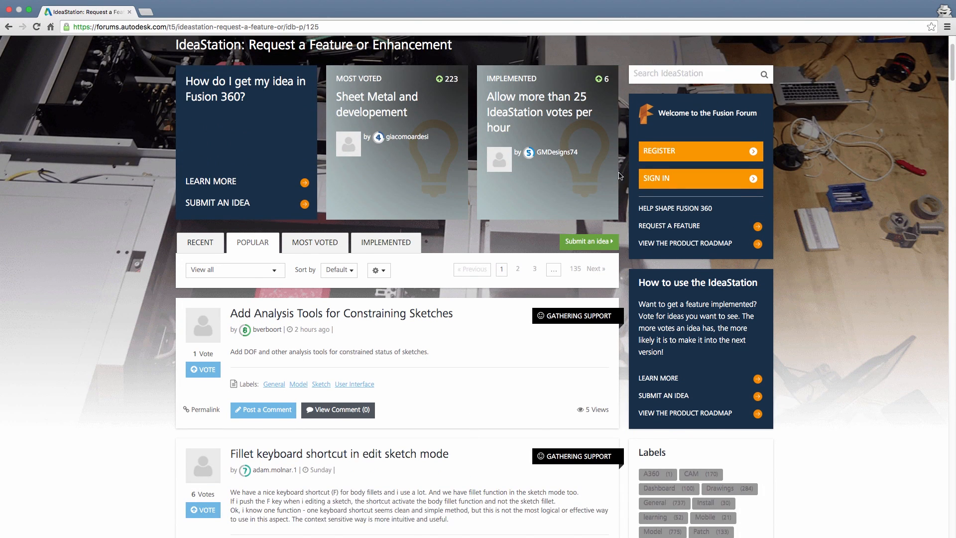
text(hidden bodies)
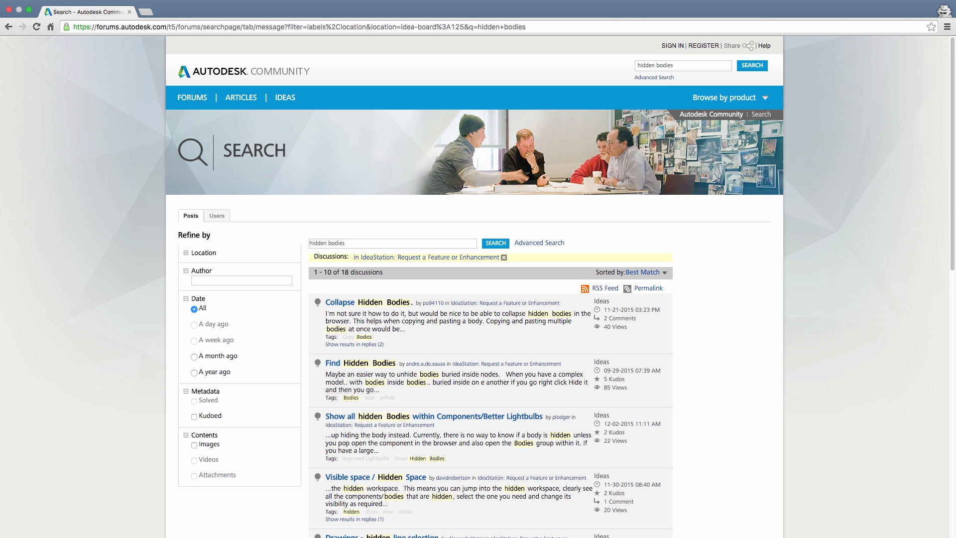
Open the "Show all hidden Bodies within Components/Better Lightbulbs" idea
click(435, 416)
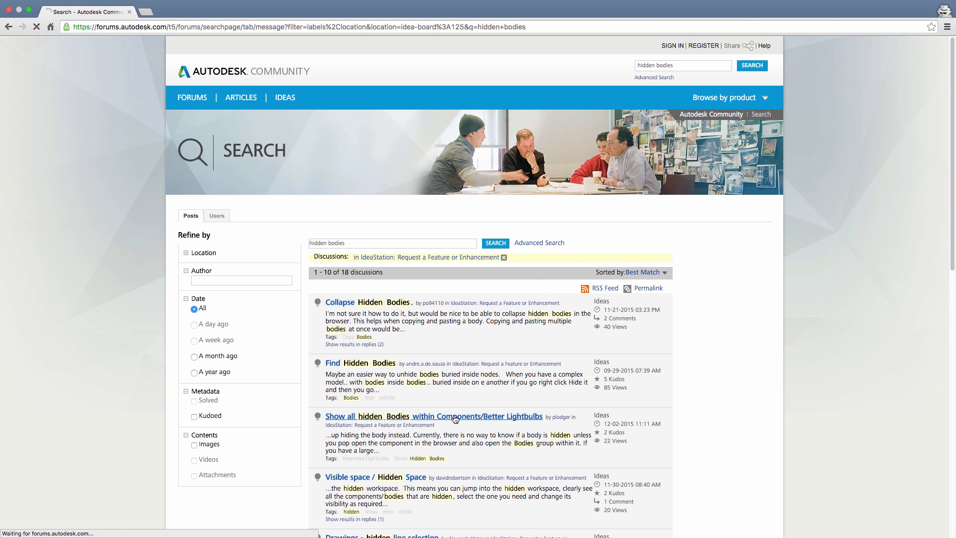
click(434, 416)
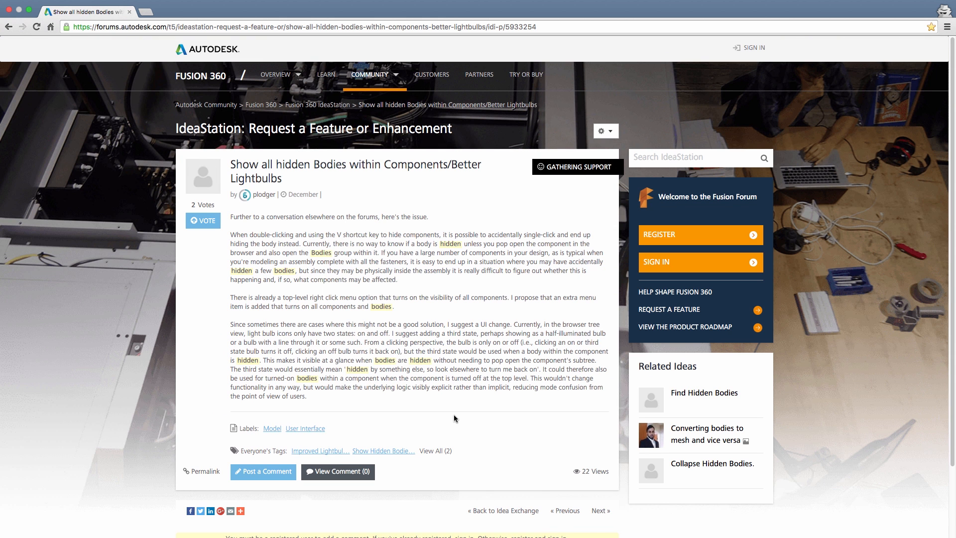